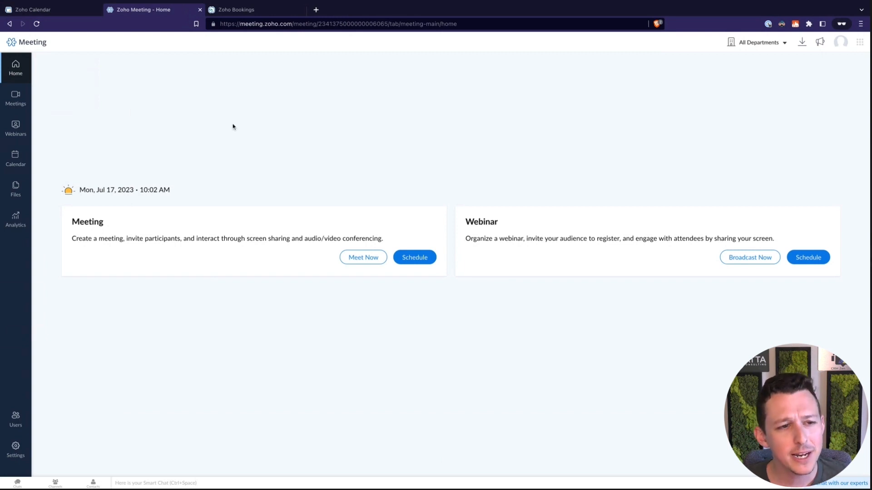
Step: Browse the upcoming meetings list, briefly checking the Zoho Calendar browser tab and returning
click(363, 257)
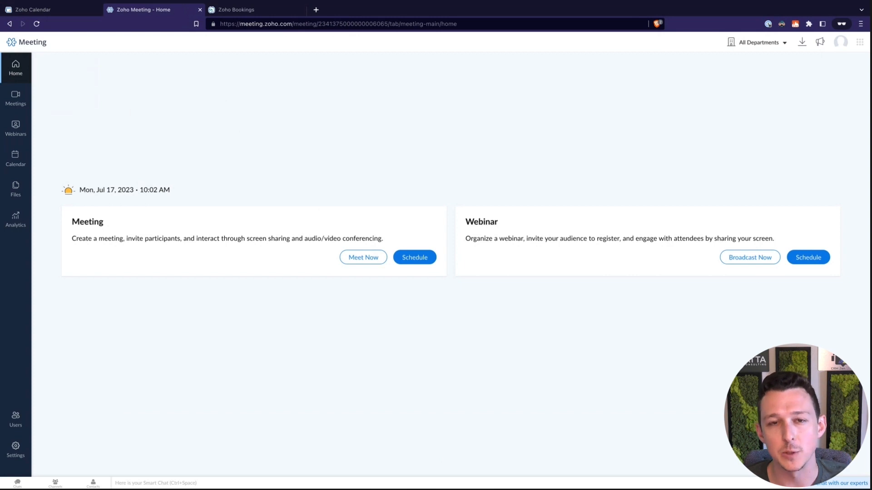
mouse_move(319, 167)
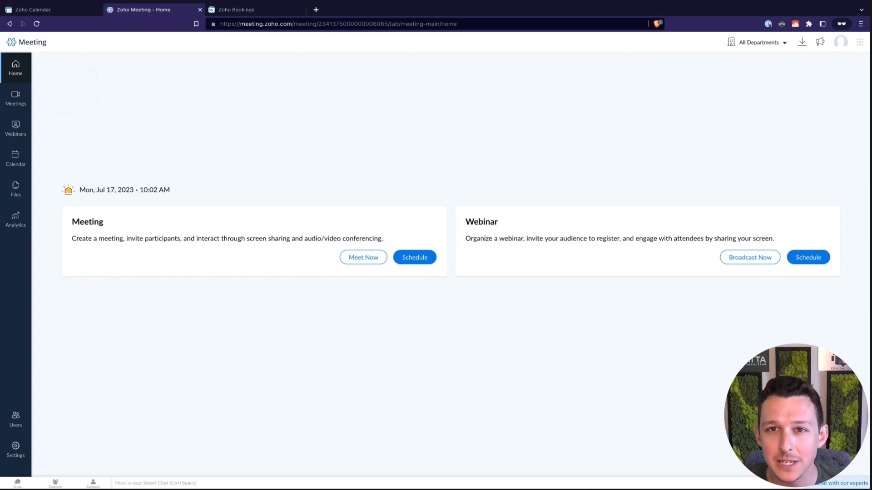
click(15, 98)
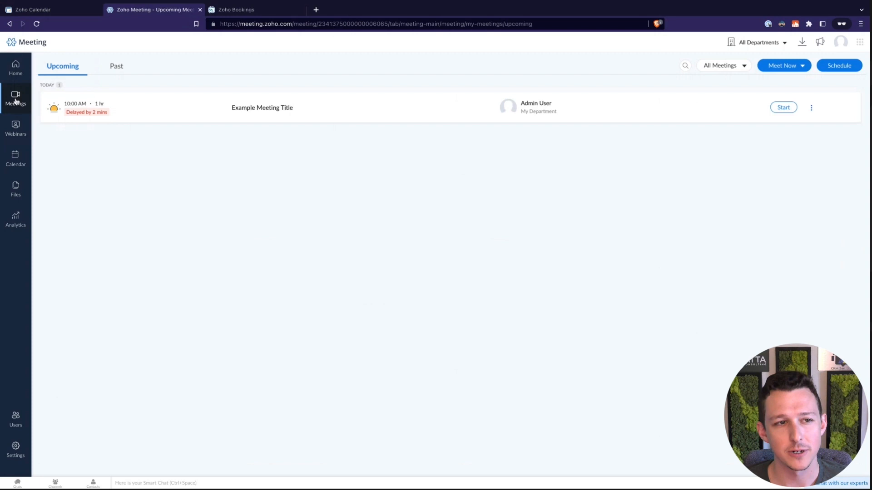
mouse_move(125, 107)
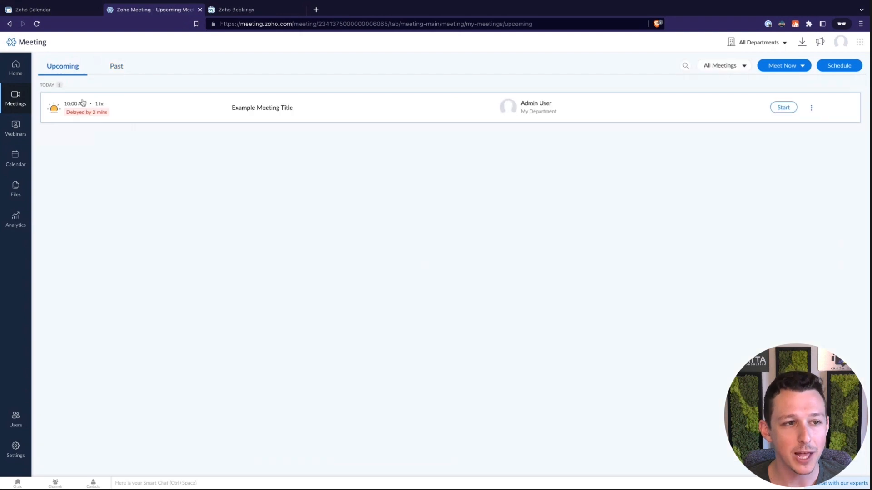
click(31, 9)
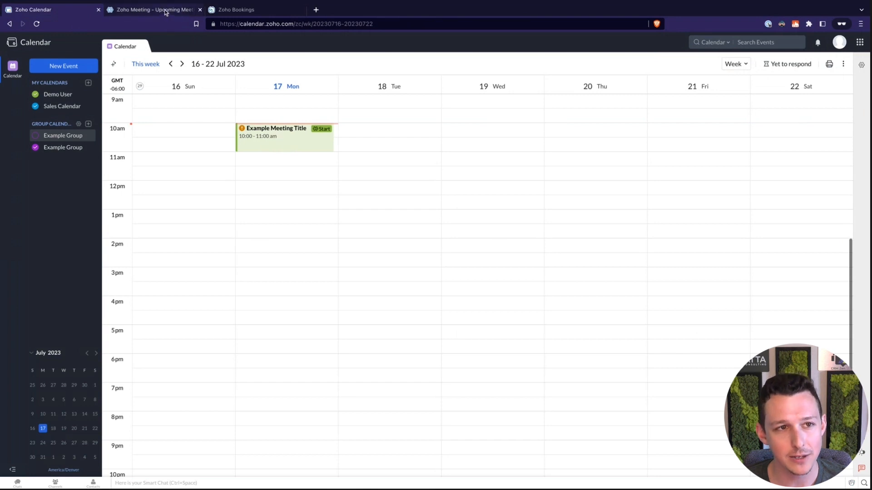
click(155, 9)
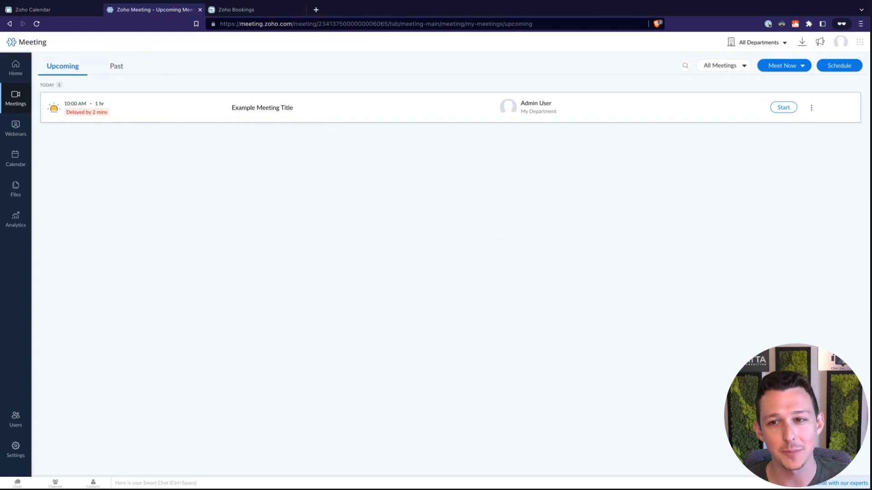
mouse_move(173, 262)
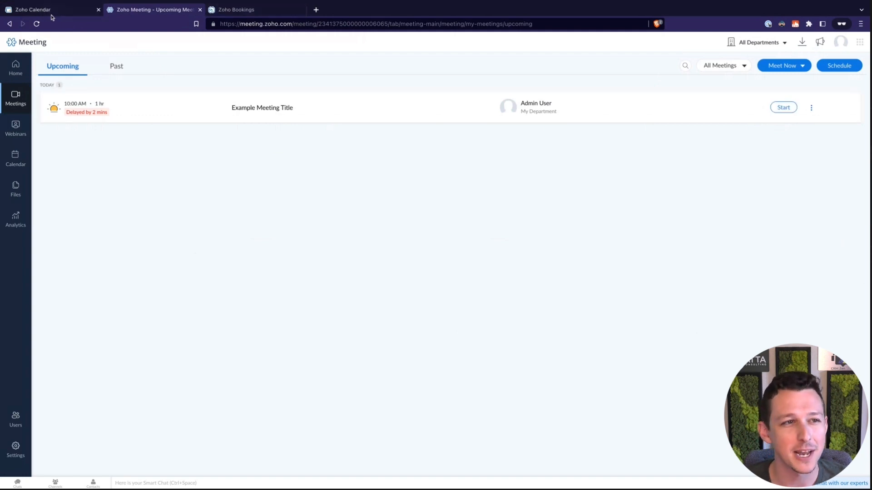
click(39, 9)
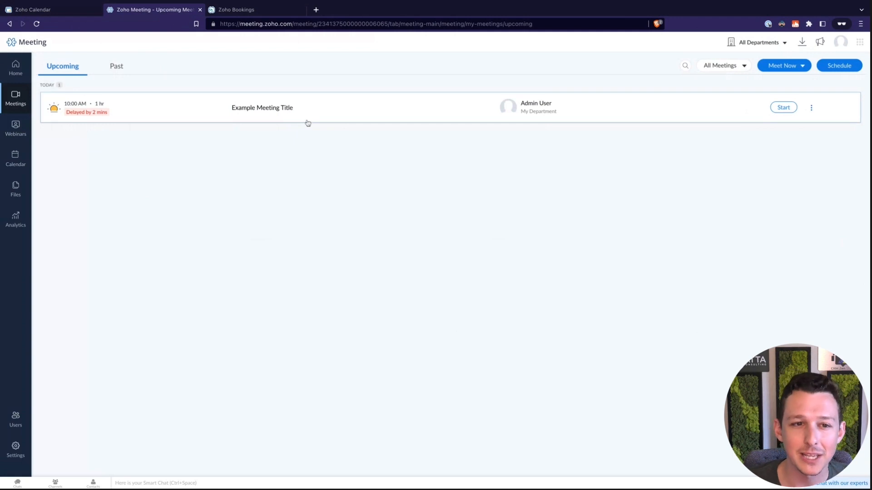
mouse_move(306, 118)
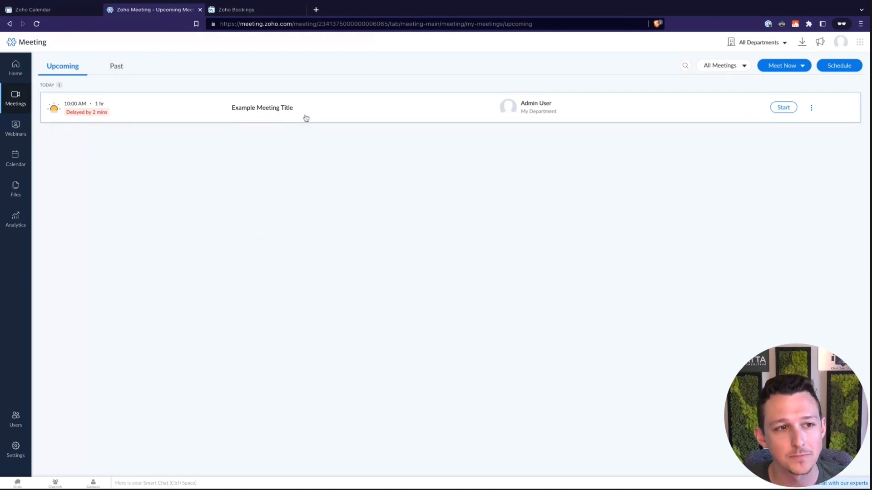
Step: Preview the Meet Now and meeting filter dropdowns, then go to the upcoming webinars page
click(784, 65)
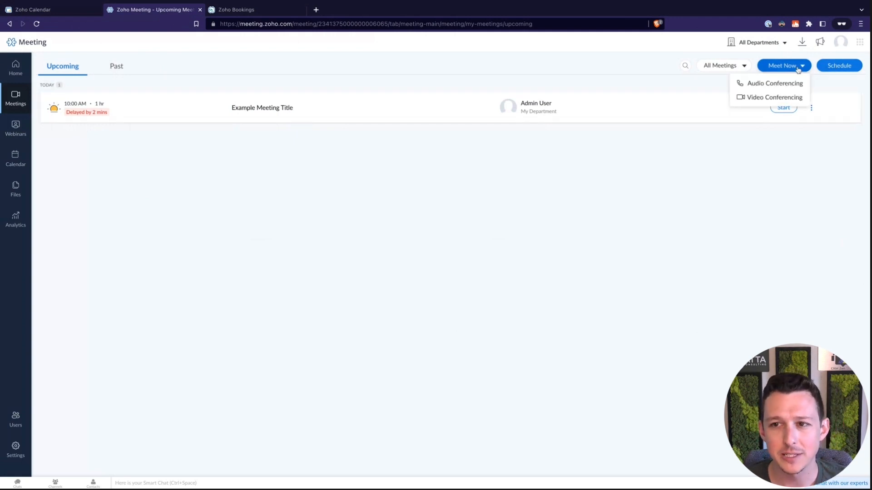
click(723, 65)
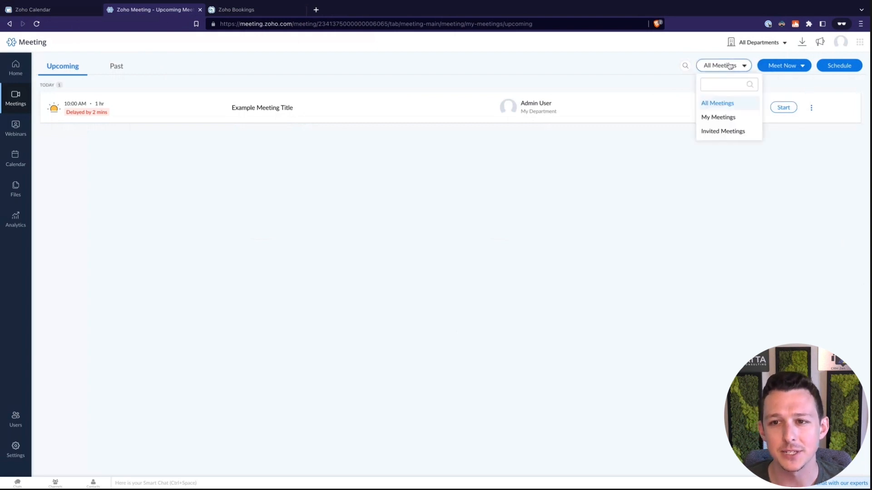
click(186, 173)
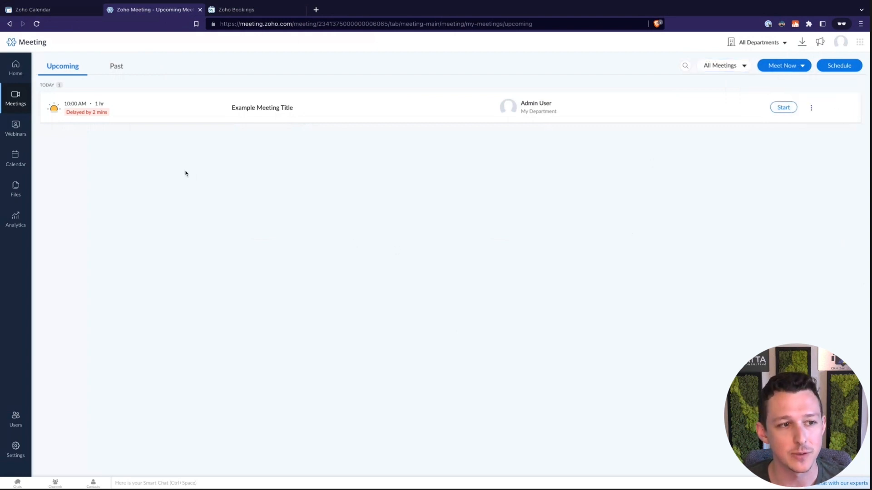
click(16, 129)
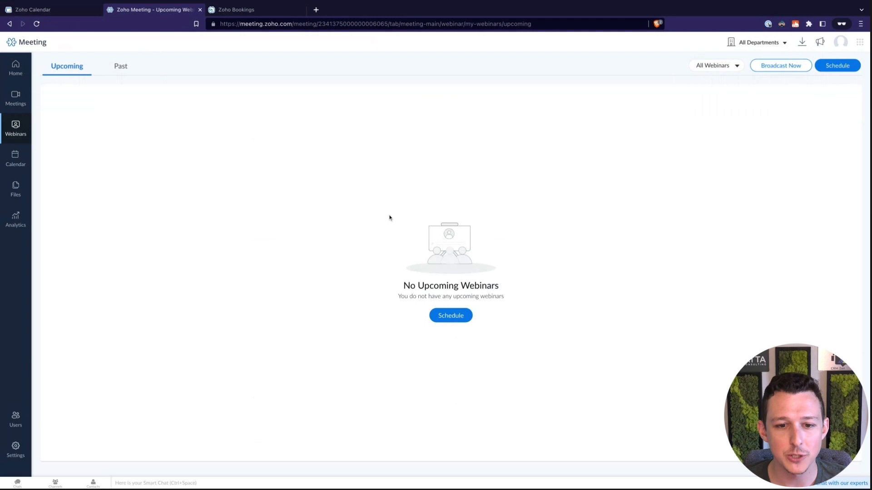
mouse_move(451, 309)
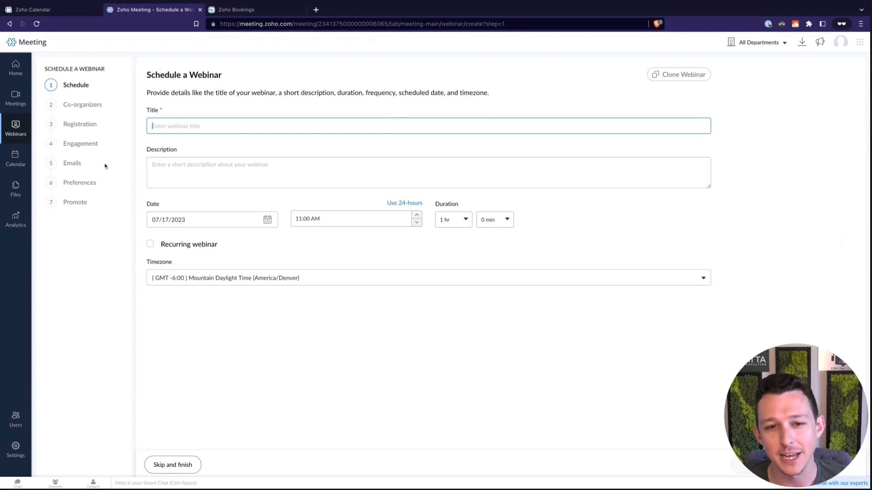
click(15, 128)
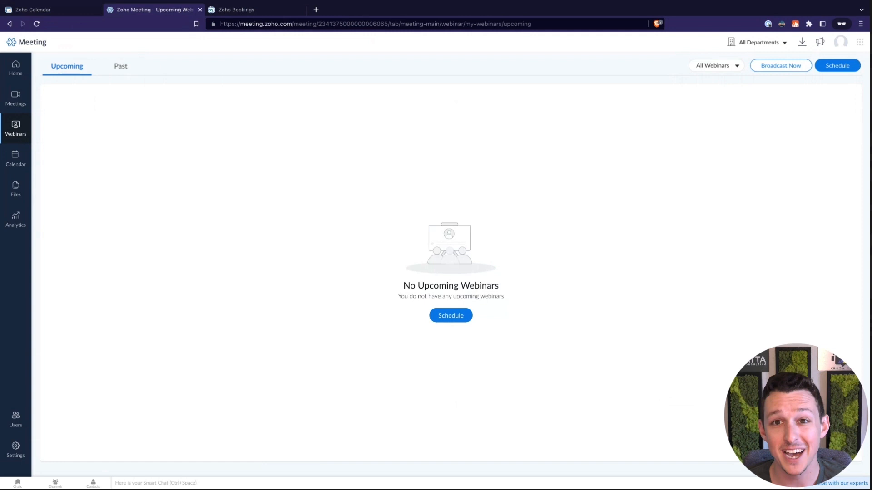
mouse_move(19, 162)
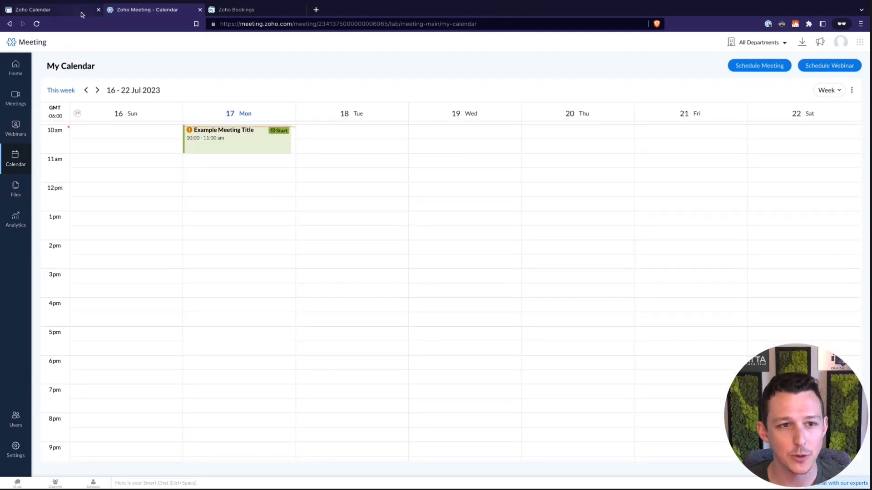
mouse_move(250, 156)
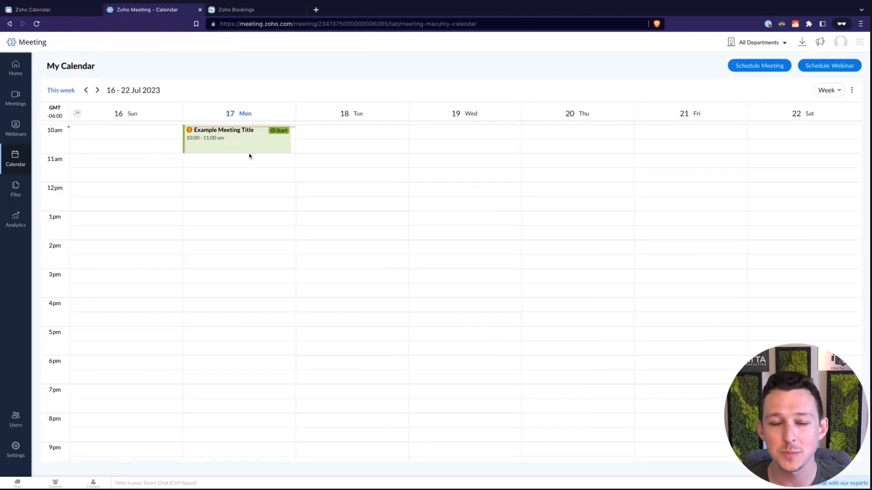
mouse_move(280, 212)
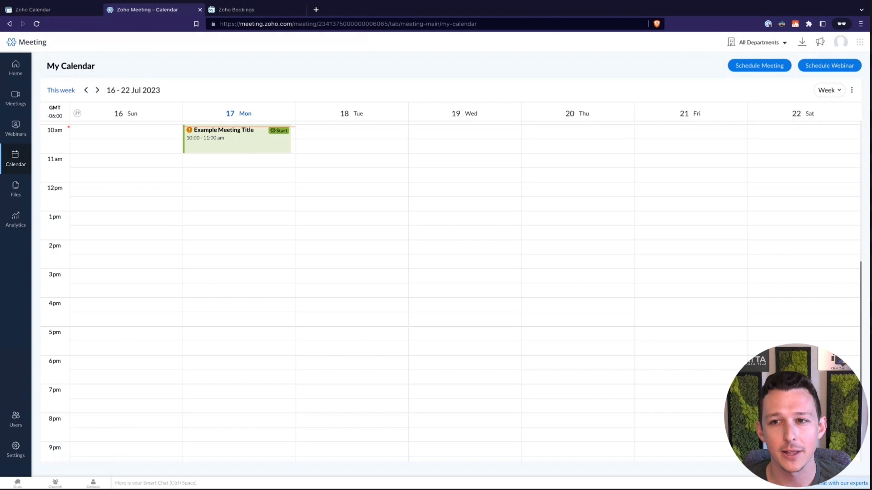
Step: Dismiss the Schedule Meeting form over the week calendar and move on to the Files section
drag(239, 210, 239, 259)
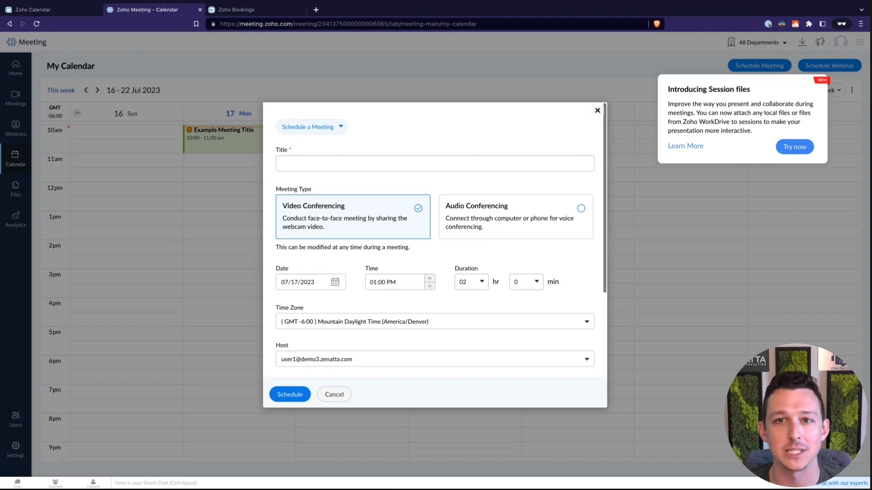
click(597, 110)
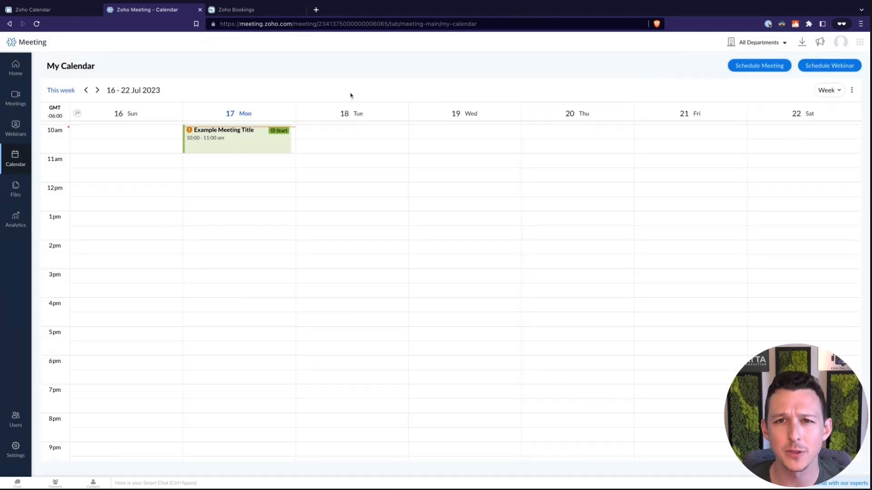
mouse_move(22, 205)
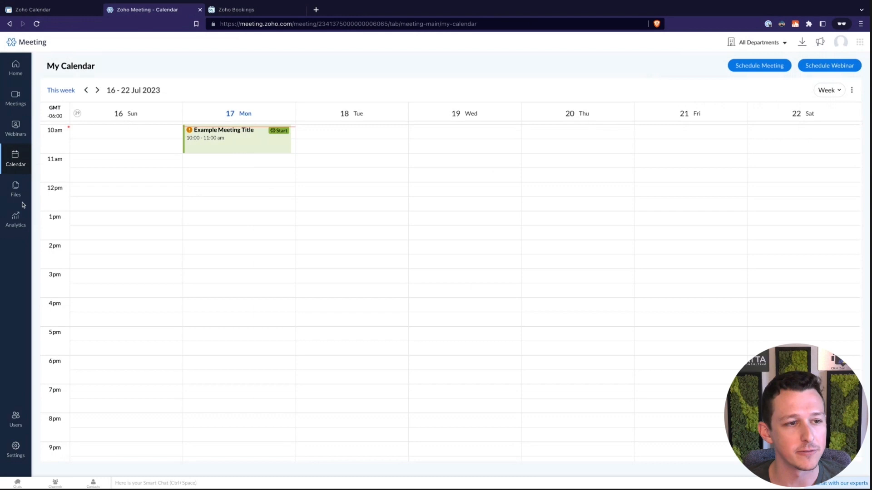
click(15, 188)
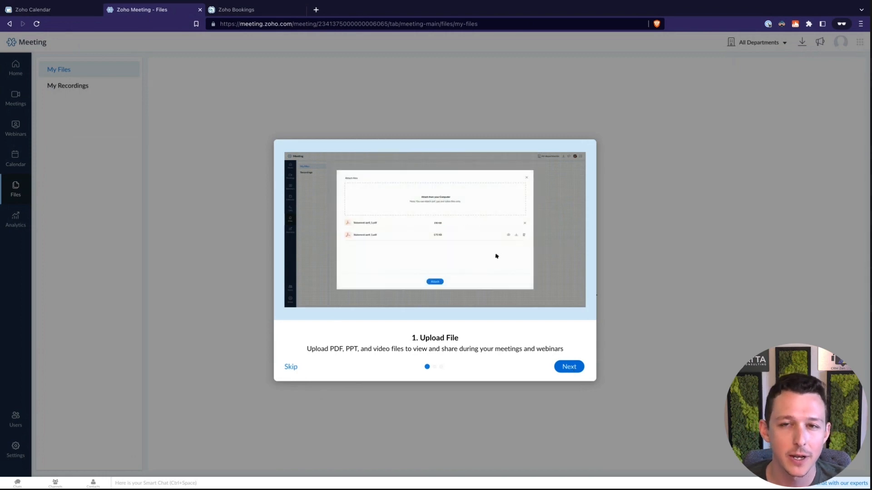
Step: Step through and finish the Files onboarding tour, then head to Analytics
click(569, 366)
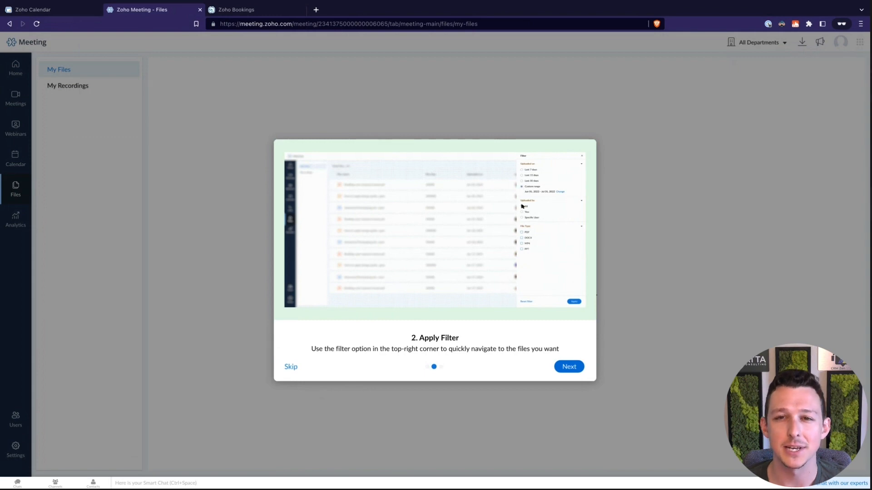
mouse_move(549, 259)
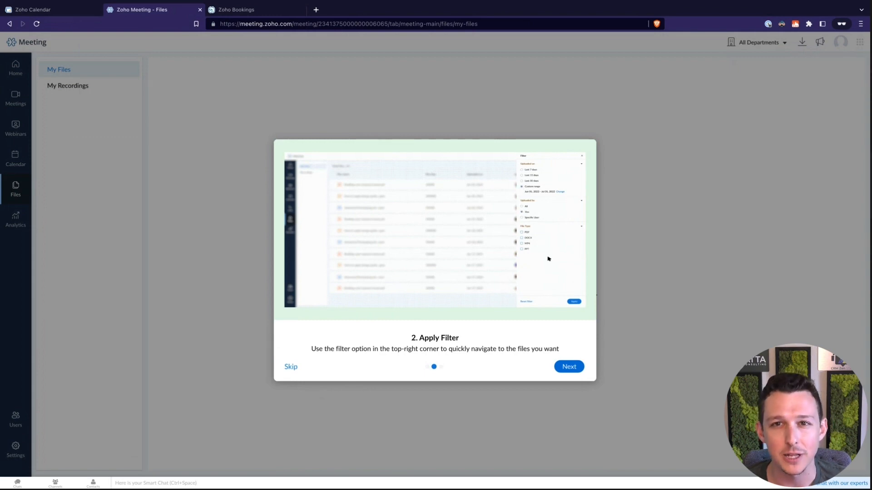
click(568, 366)
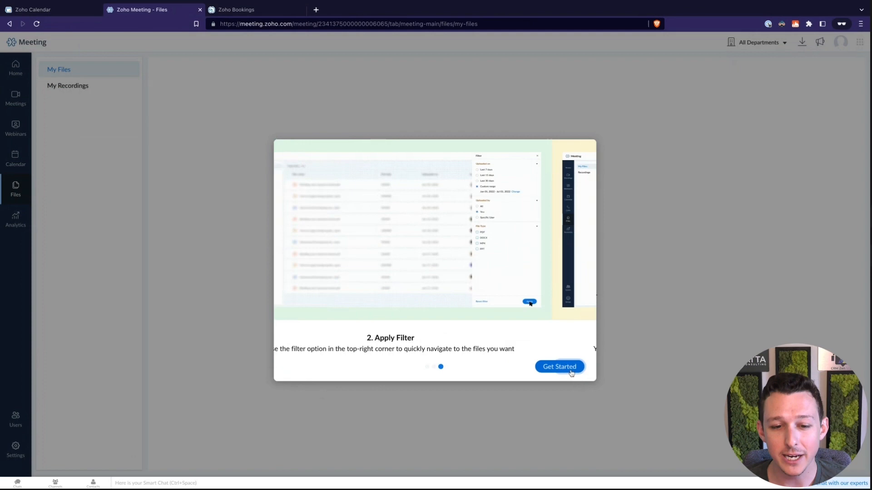
click(559, 367)
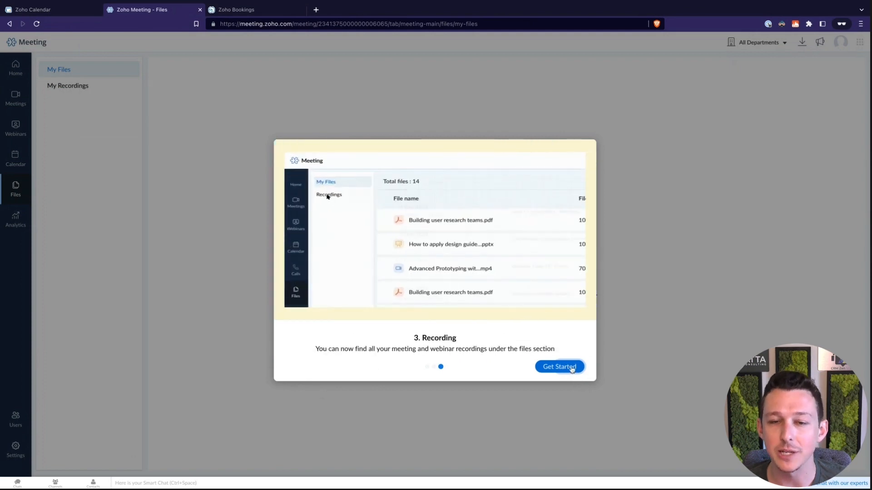
click(560, 366)
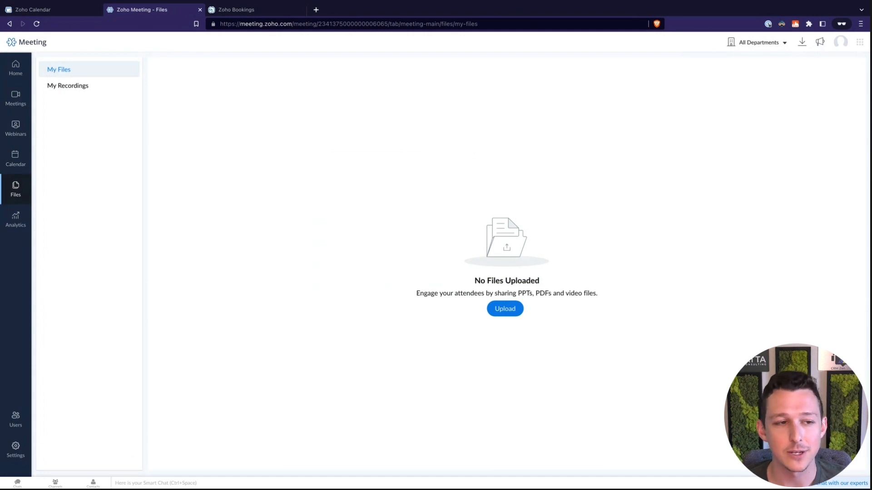
mouse_move(300, 172)
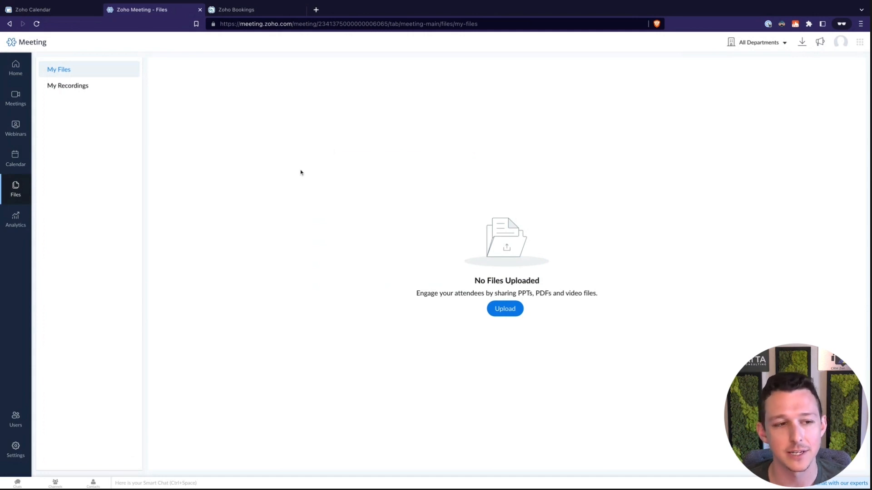
click(15, 218)
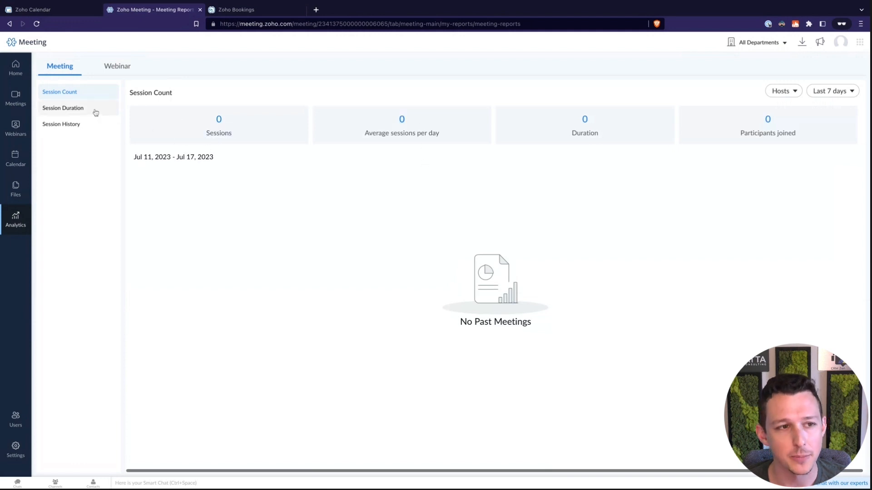
mouse_move(89, 131)
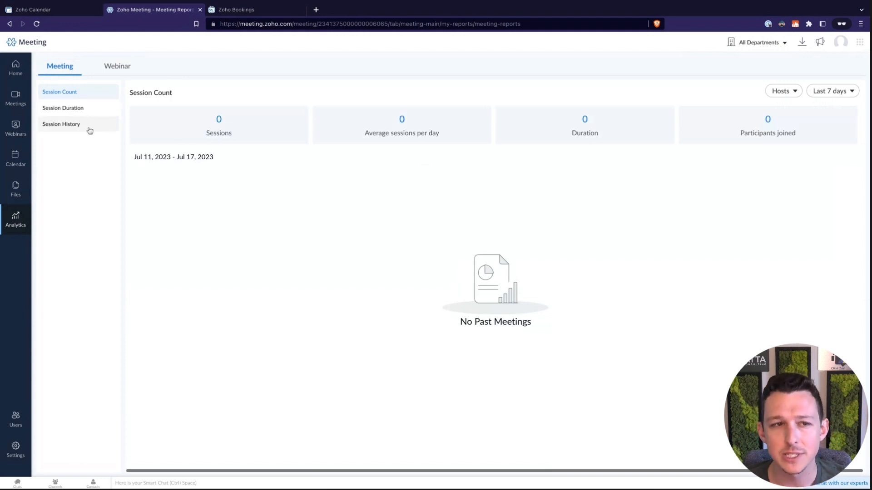
Step: View the Session History and Session Count reports, then go to the Users page
click(61, 124)
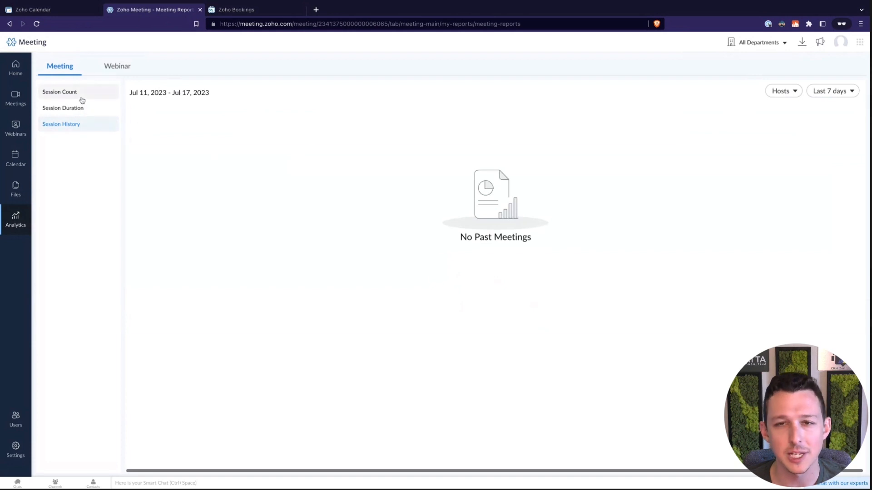
click(59, 92)
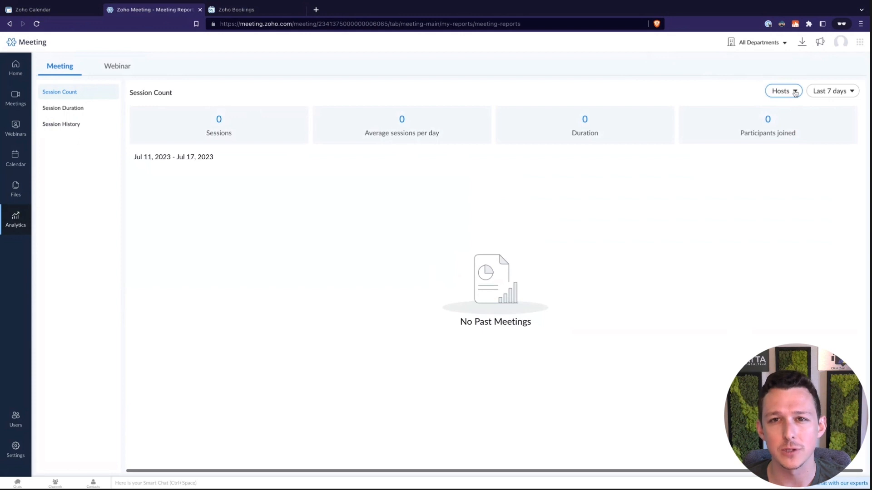
mouse_move(186, 243)
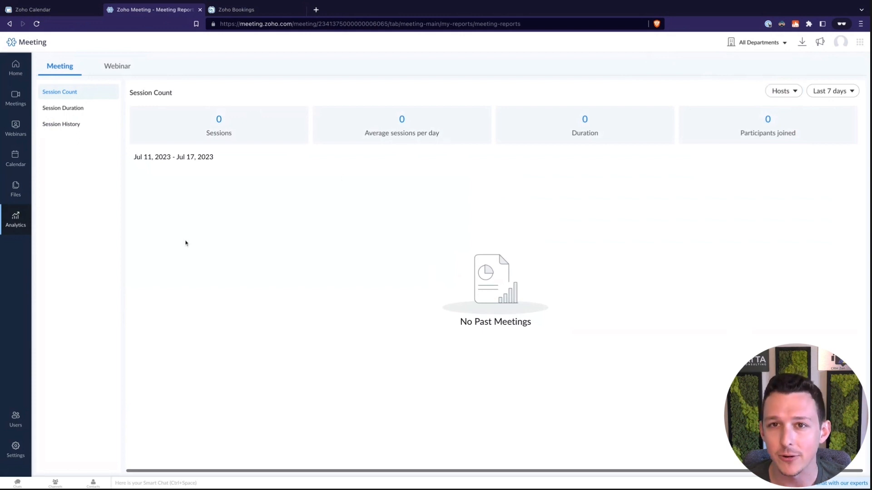
click(16, 418)
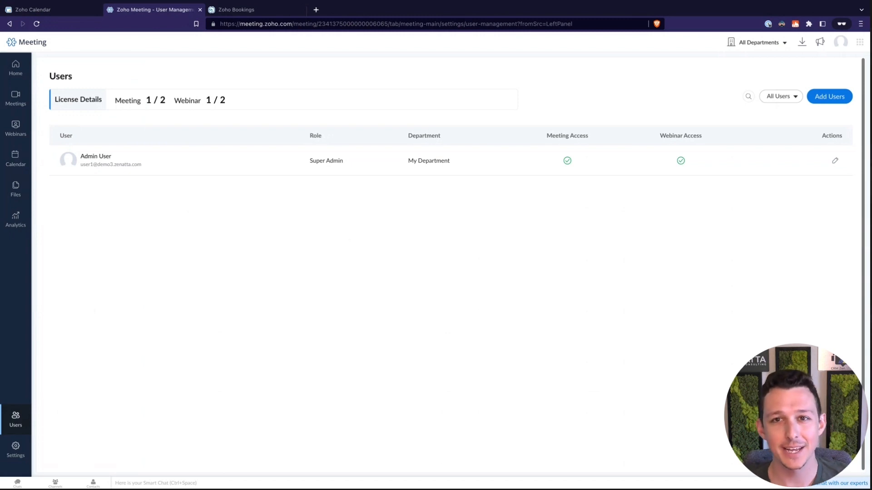
mouse_move(832, 82)
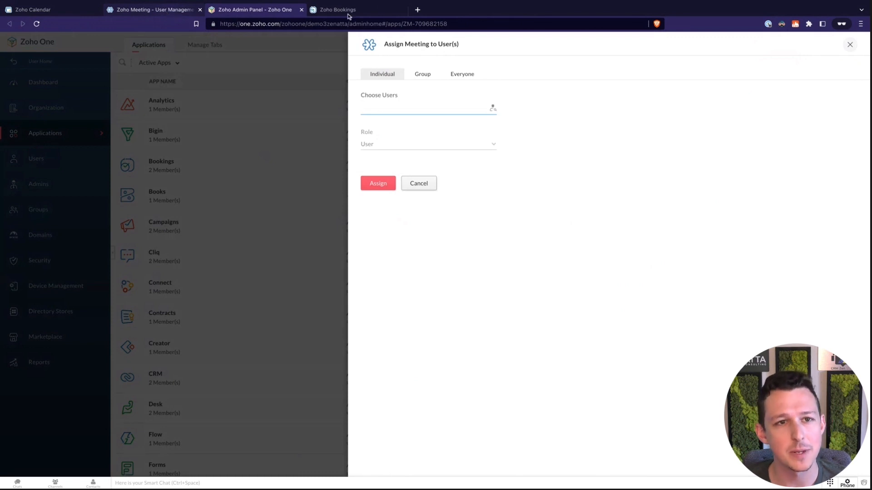
Step: Close the Zoho One Admin Panel and return to the Meeting Users page
click(412, 109)
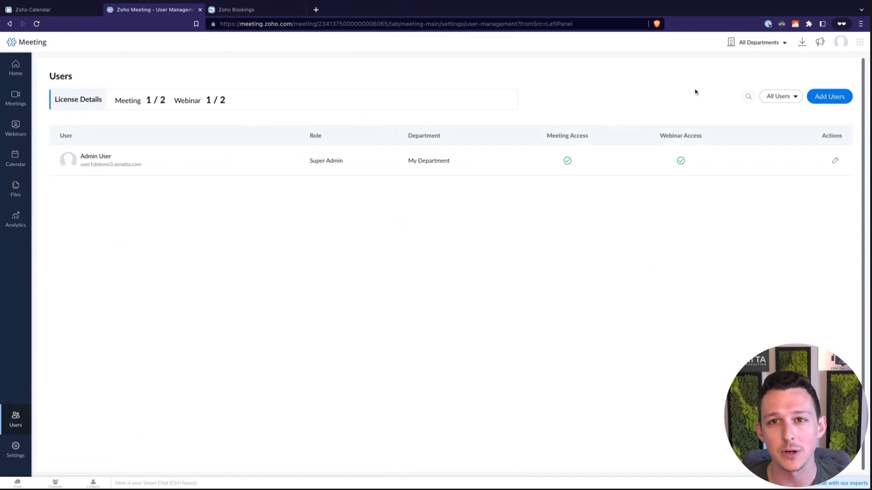
mouse_move(676, 158)
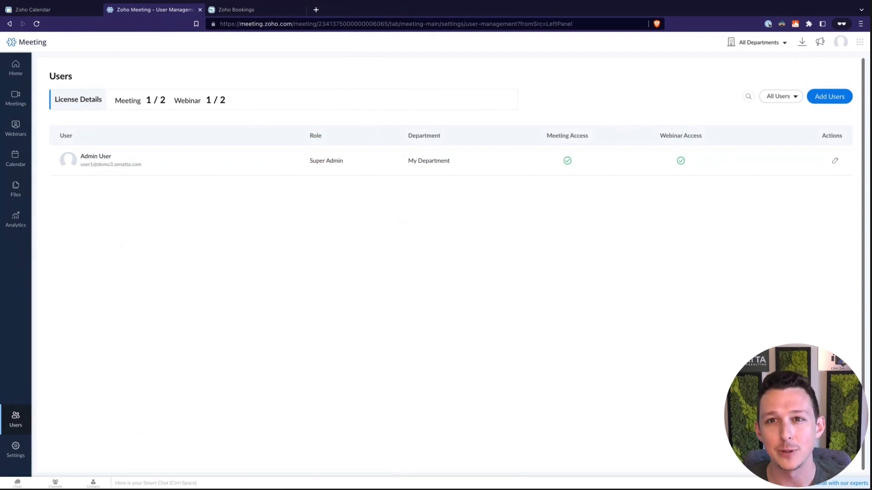
mouse_move(250, 303)
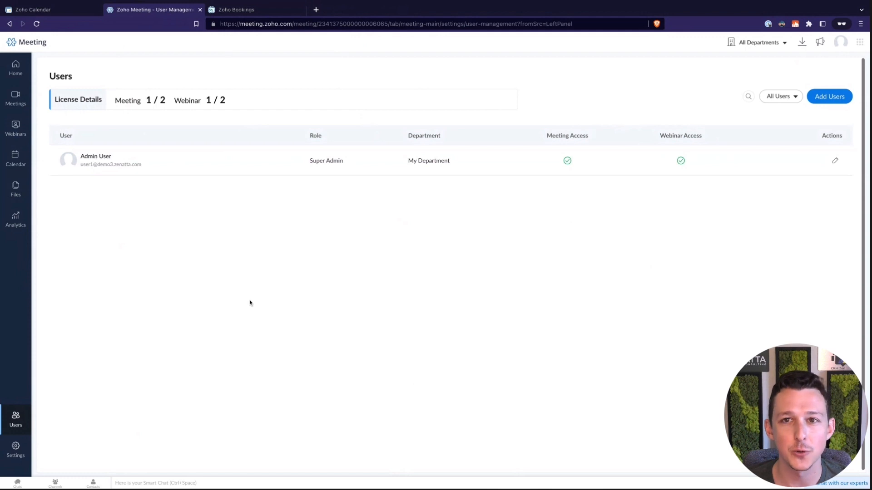
Step: Go to the Settings overview from the bottom of the sidebar
click(15, 446)
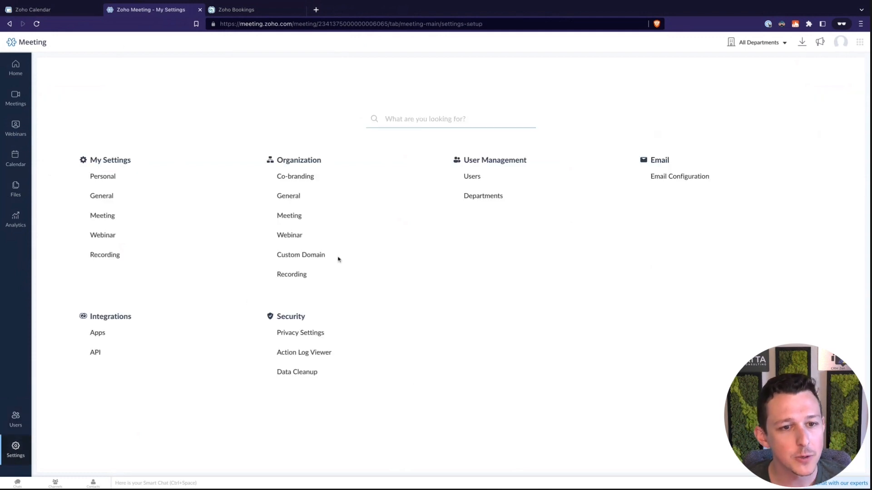
mouse_move(455, 415)
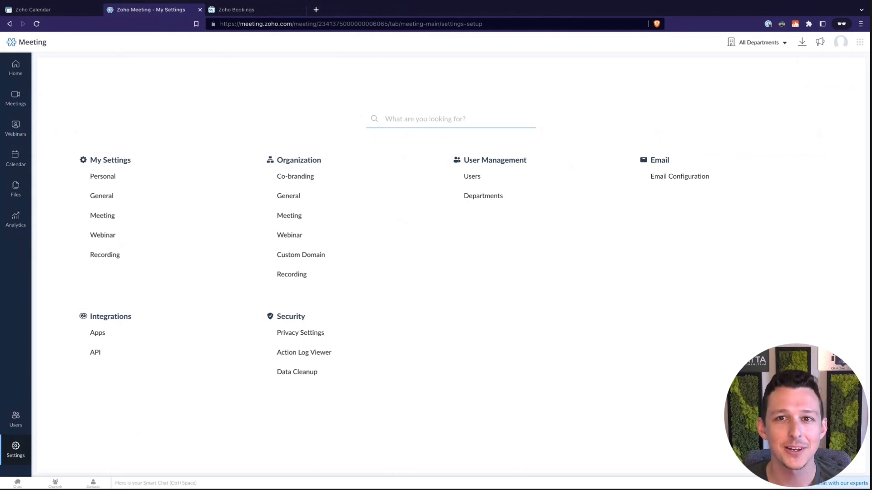
mouse_move(187, 213)
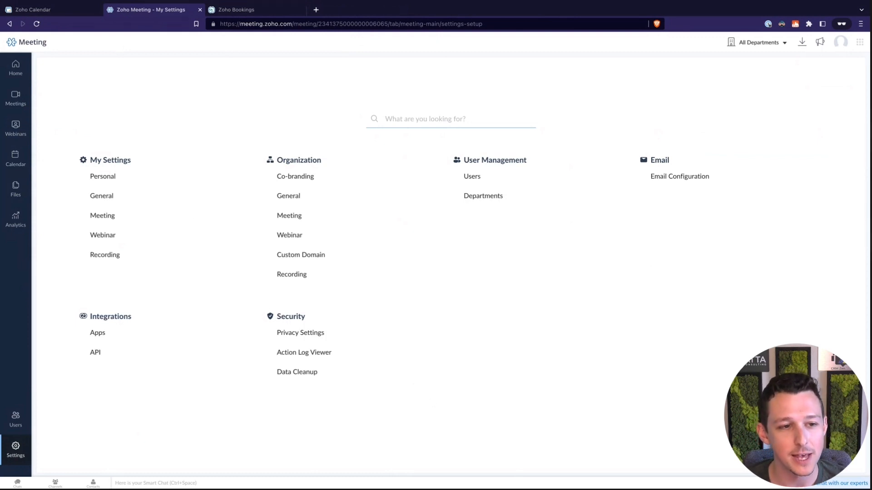
Step: In My Settings > General, scroll through the Meeting preferences for chat notifications, join notifications and dial-in country
click(103, 176)
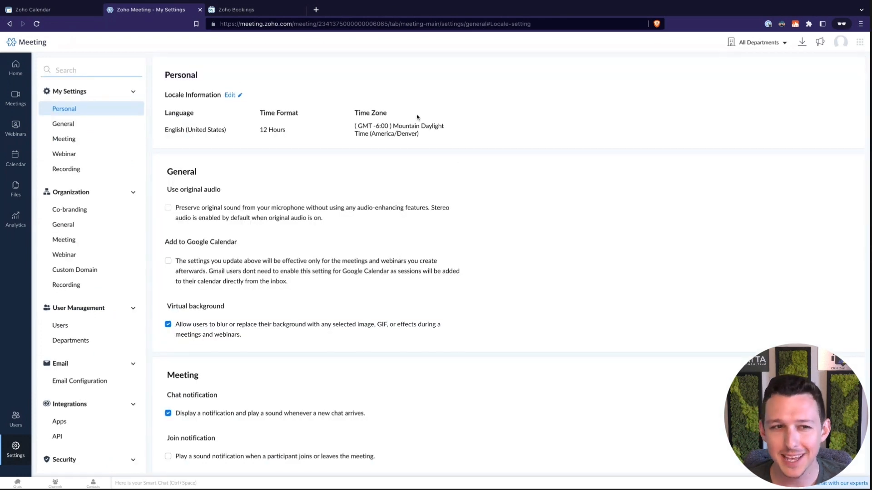
scroll(down, 3)
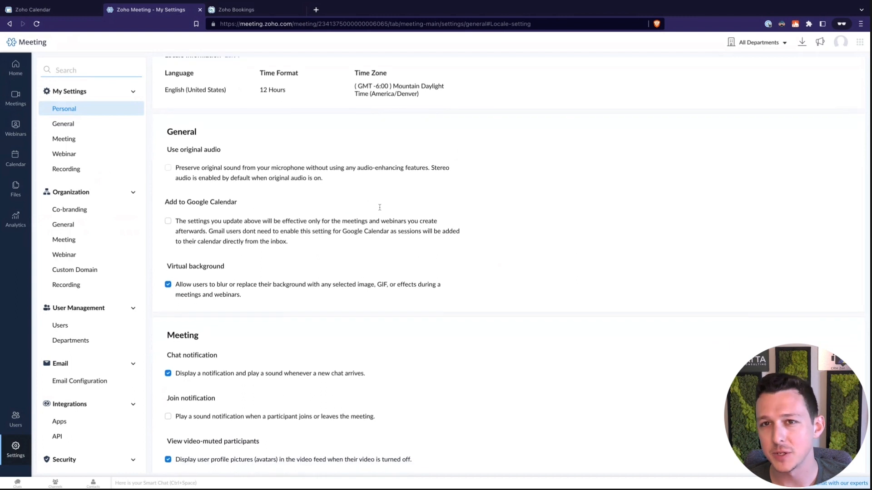
scroll(down, 3)
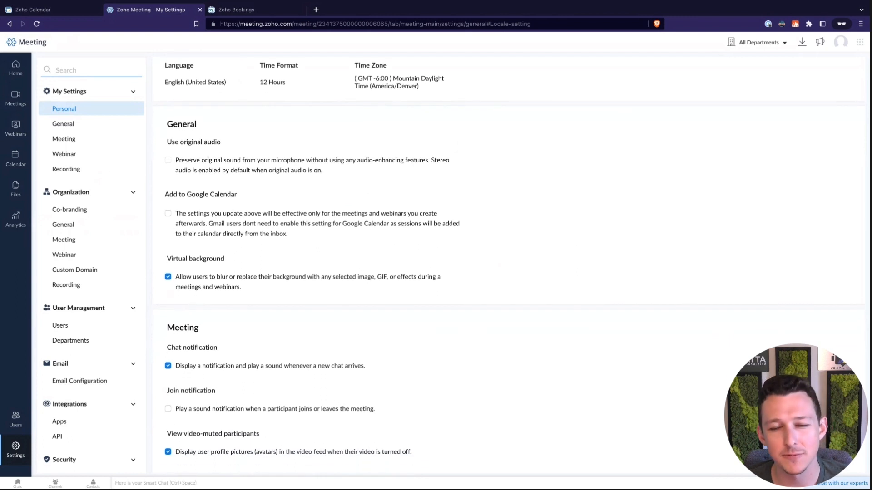
scroll(down, 3)
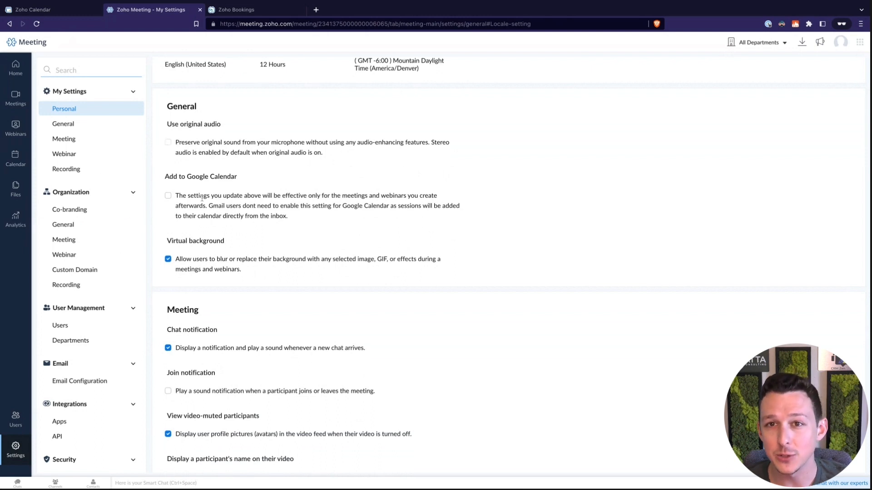
mouse_move(521, 203)
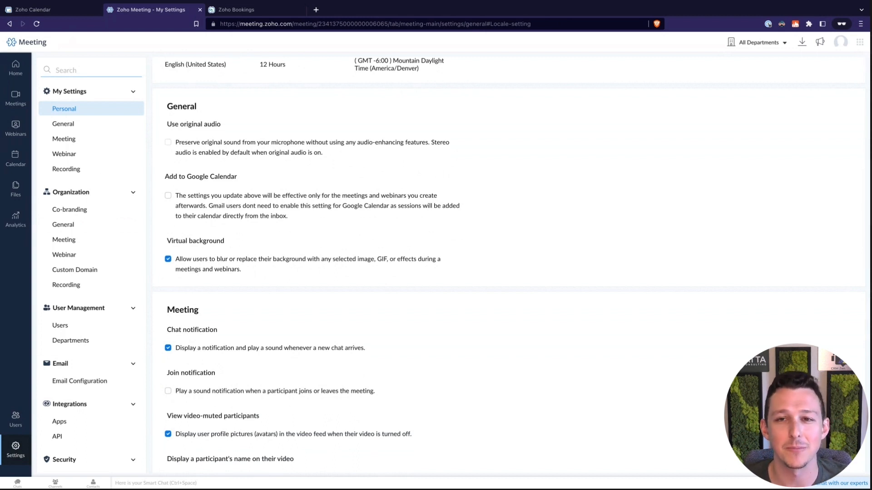
scroll(down, 3)
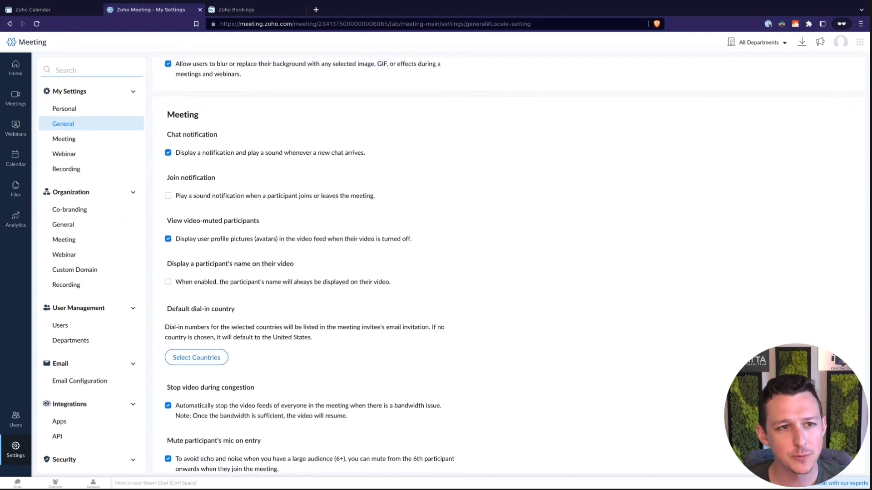
scroll(down, 3)
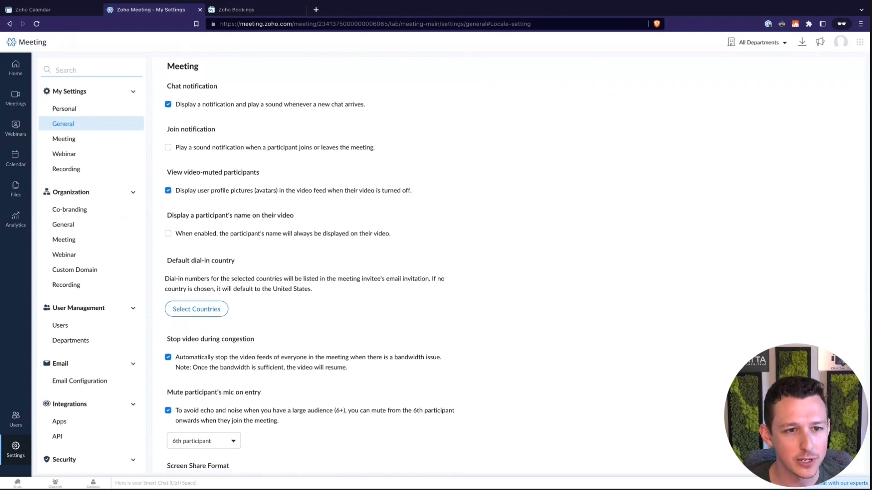
scroll(down, 3)
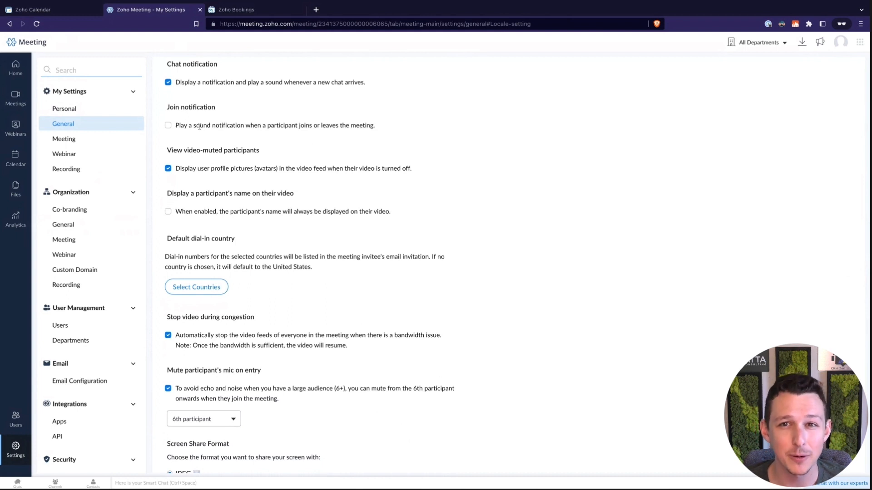
mouse_move(482, 149)
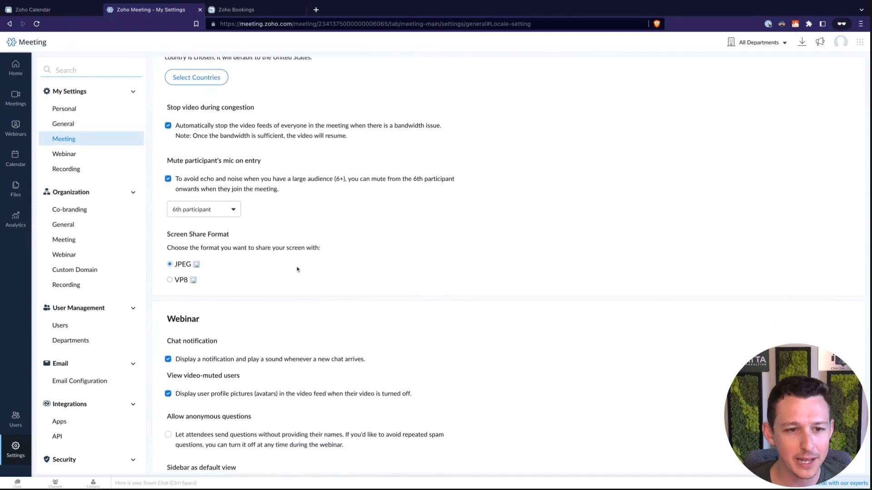
Step: Scroll down to the Webinar preferences covering anonymous questions, emoji reactions and duplicate entry
scroll(down, 3)
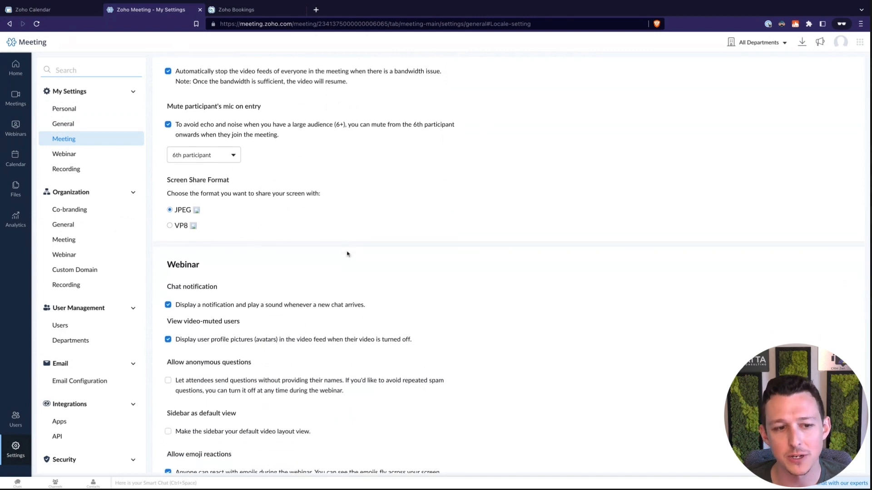
scroll(down, 3)
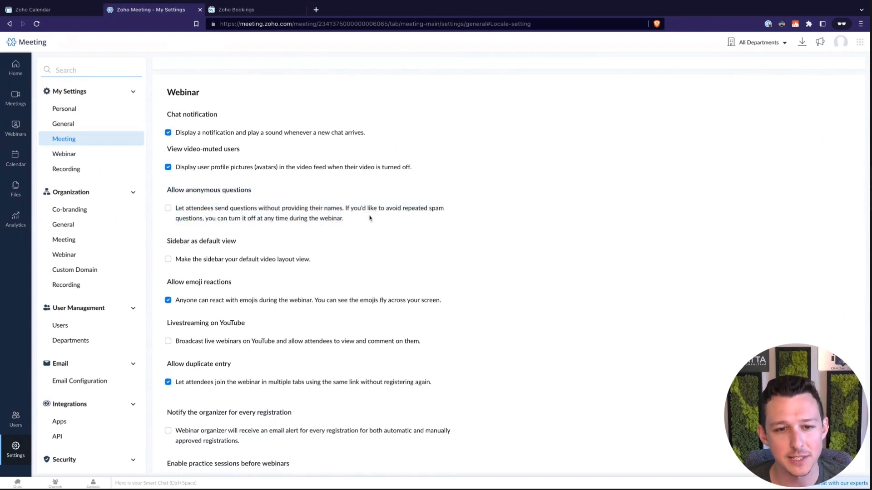
mouse_move(367, 226)
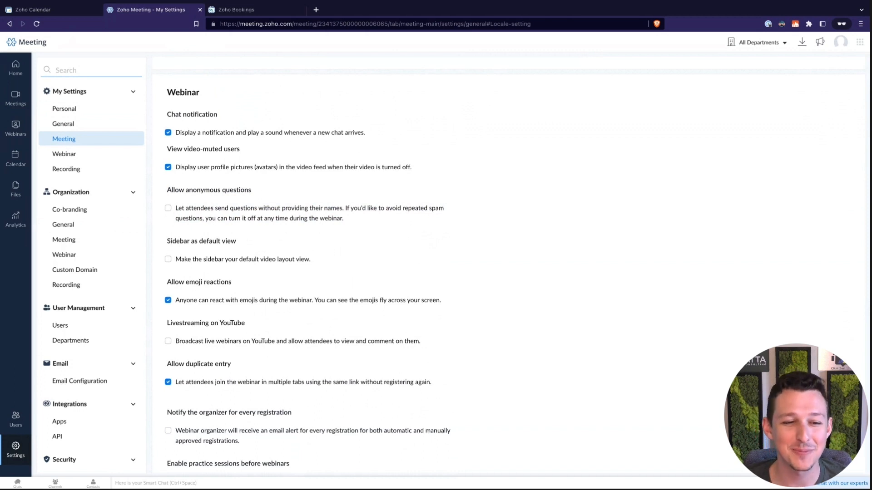
scroll(down, 3)
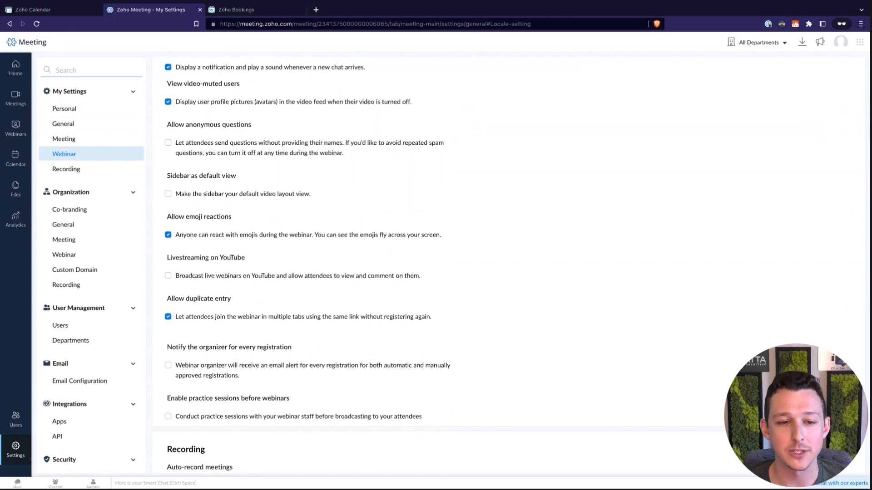
mouse_move(491, 246)
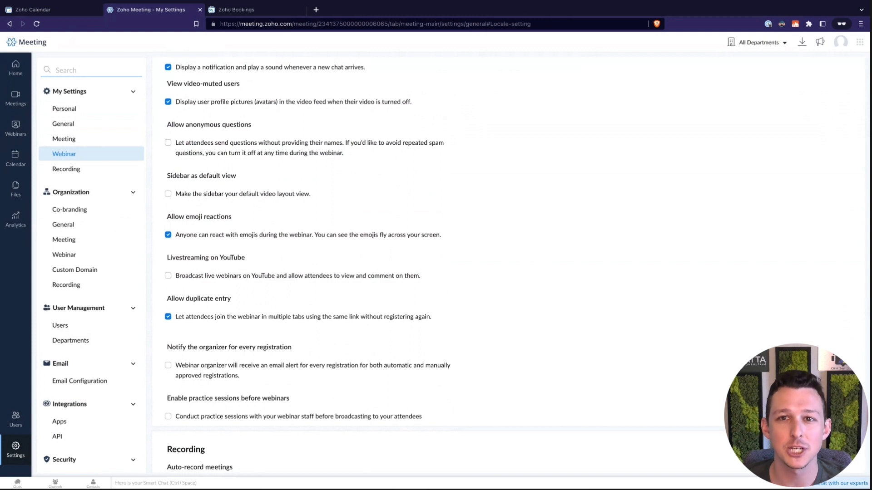
Step: Scroll to the Recording preferences showing auto-record and camera recording options
scroll(down, 3)
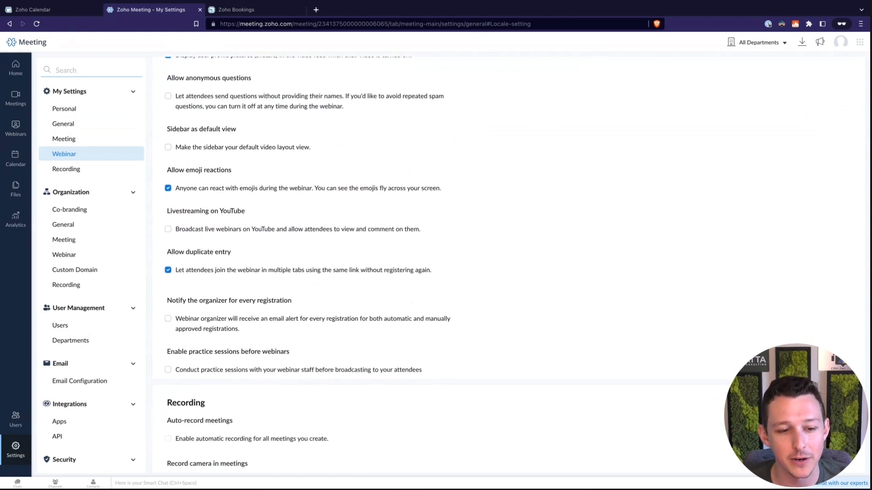
scroll(down, 3)
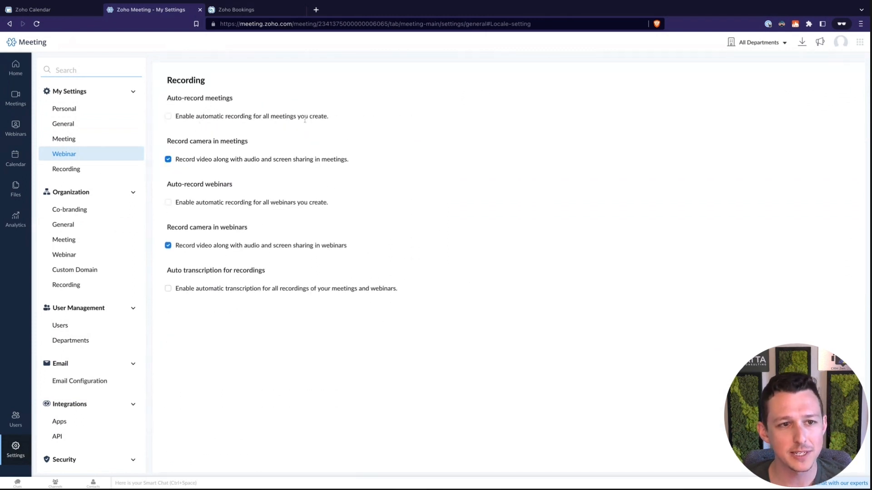
mouse_move(443, 114)
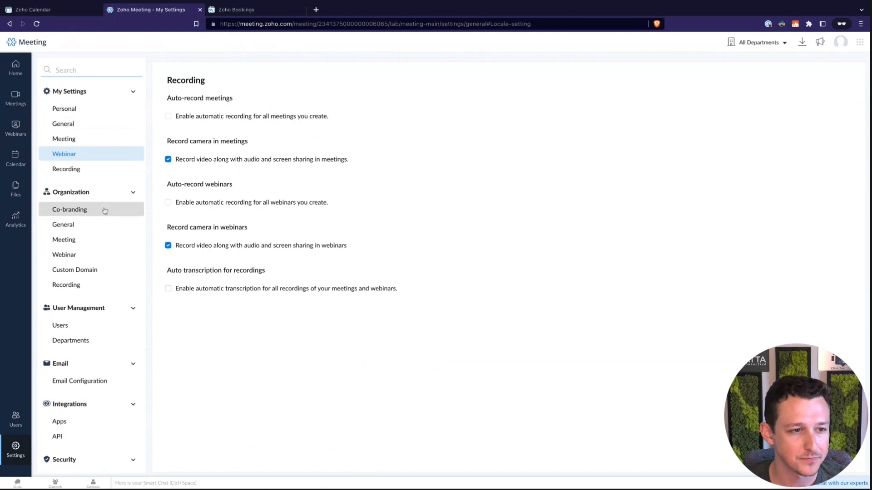
Step: In Organization Co-branding, edit the company name toward 'Zenatta Company Name'
click(69, 209)
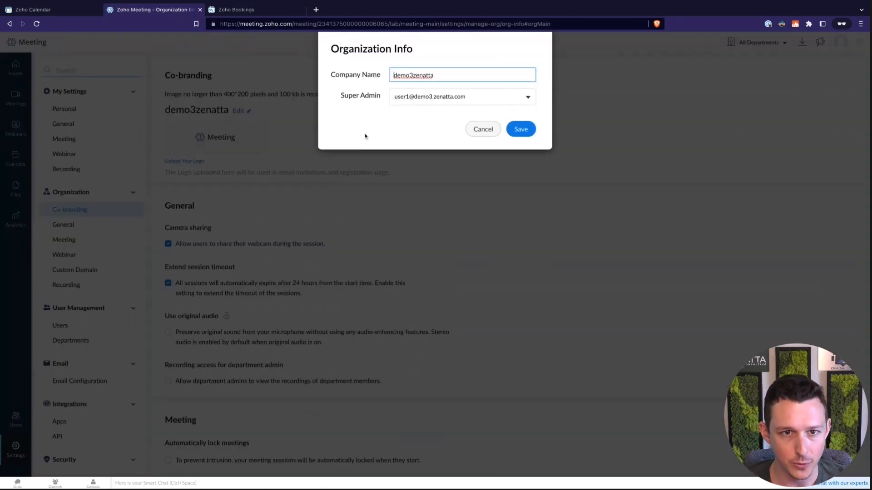
text(Zenatt)
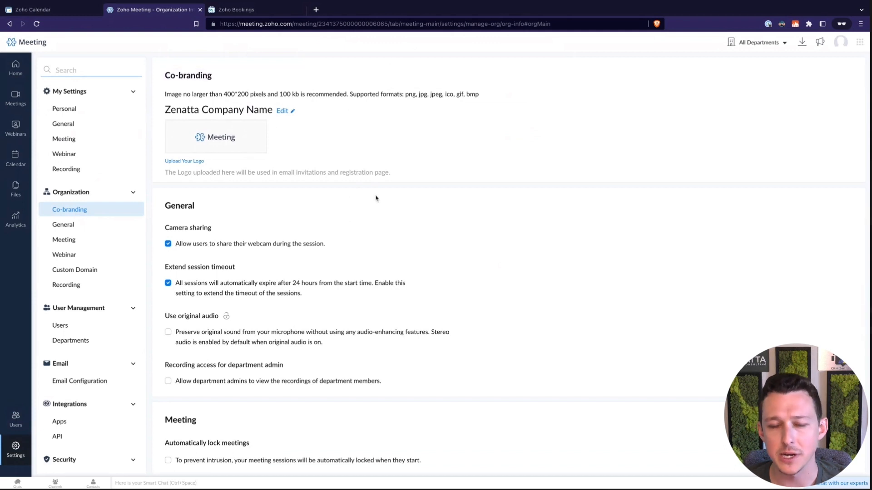
Step: Review the organization General settings, then the organization-wide Meeting and Webinar settings
scroll(down, 3)
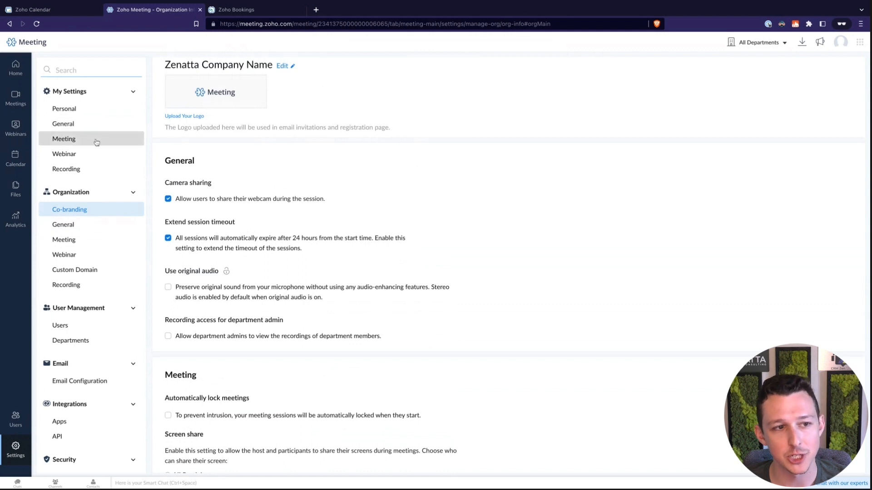
scroll(down, 3)
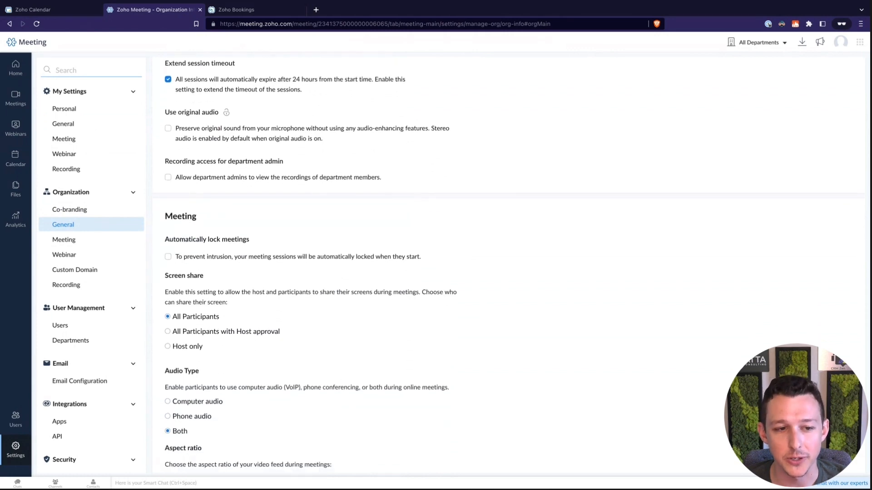
click(63, 240)
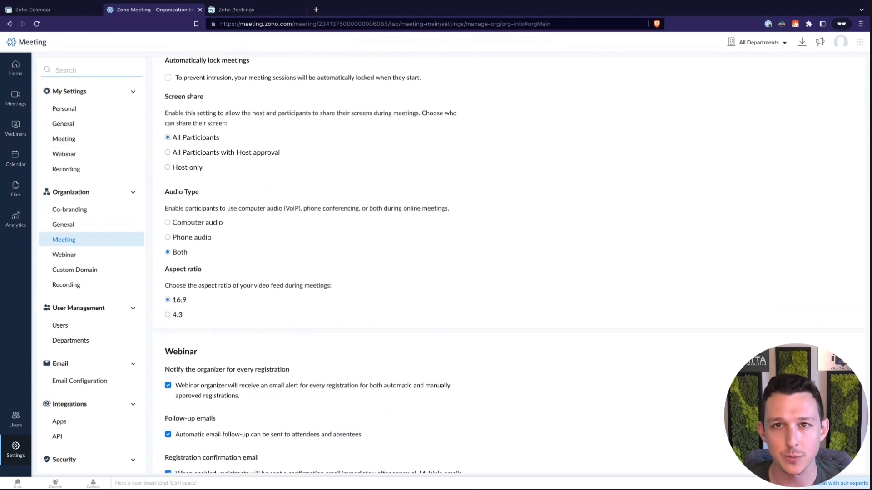
scroll(down, 3)
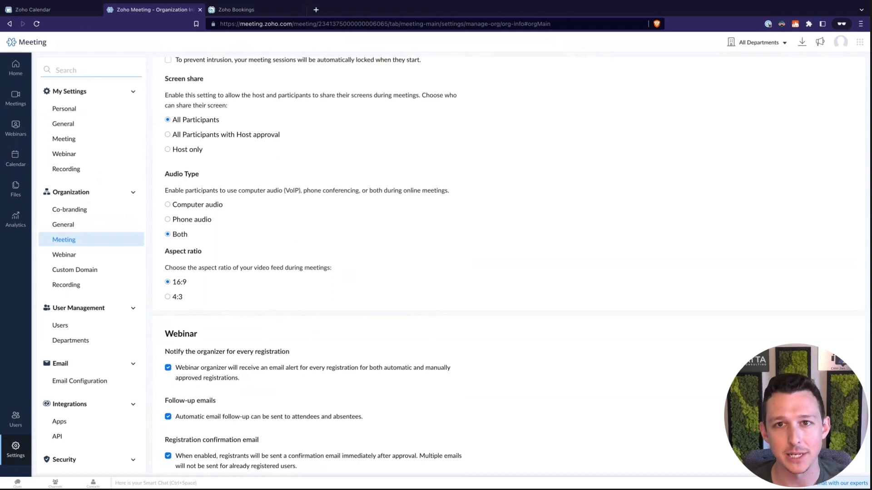
scroll(down, 3)
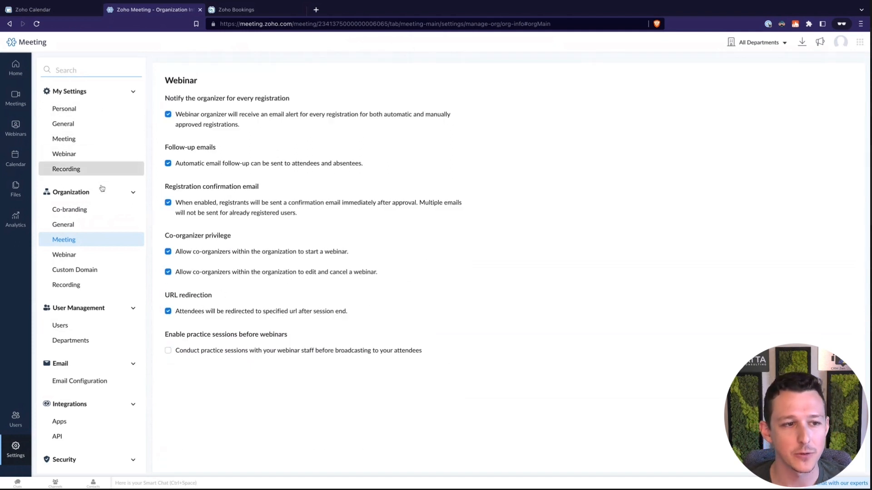
Step: Show the Users list under User Management with the single Super Admin
click(60, 325)
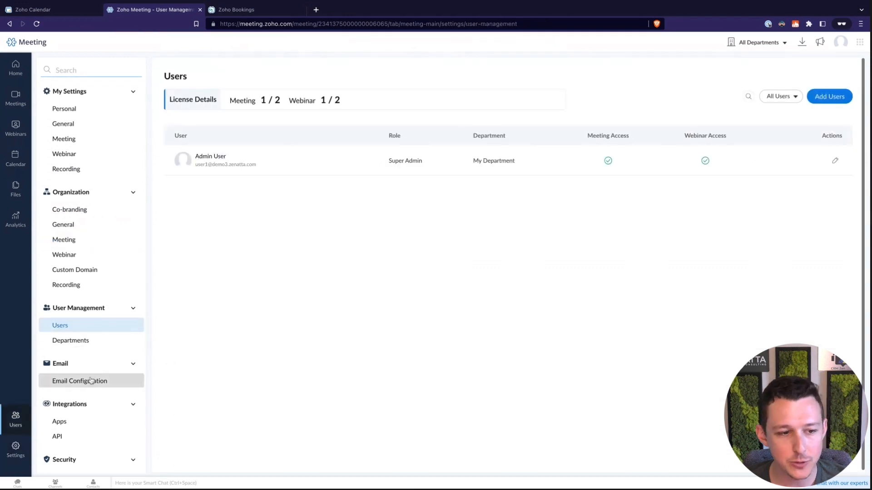
Step: Show Email Configuration, start adding an email address and cancel, leaving none configured
click(79, 381)
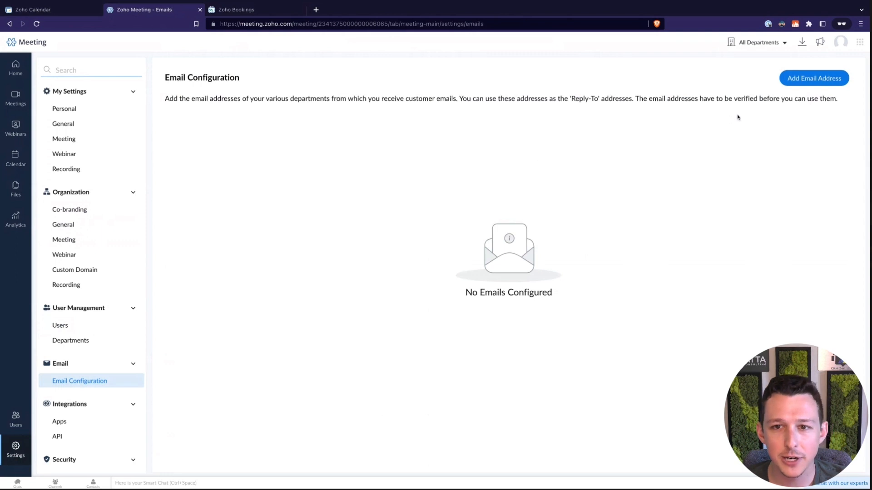
mouse_move(792, 78)
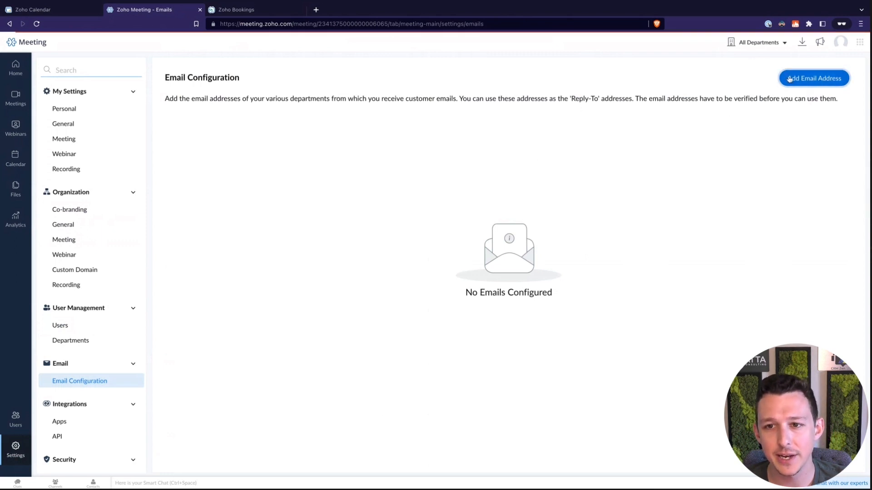
click(814, 78)
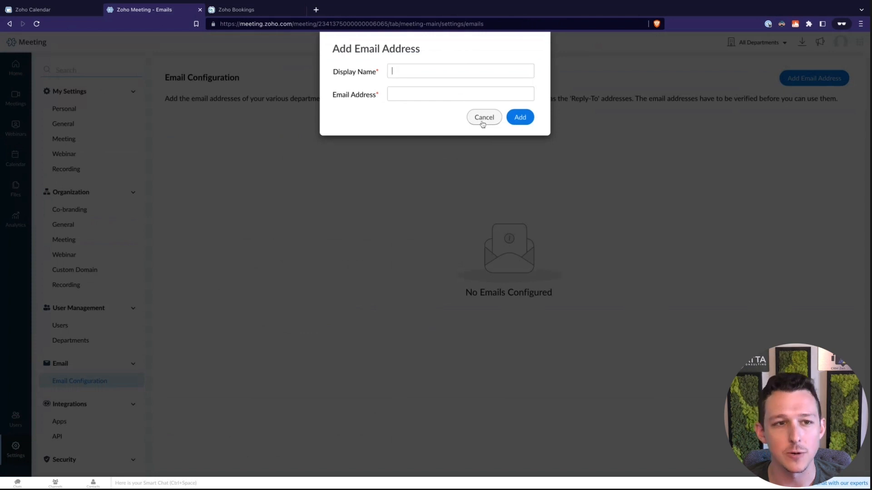
click(485, 118)
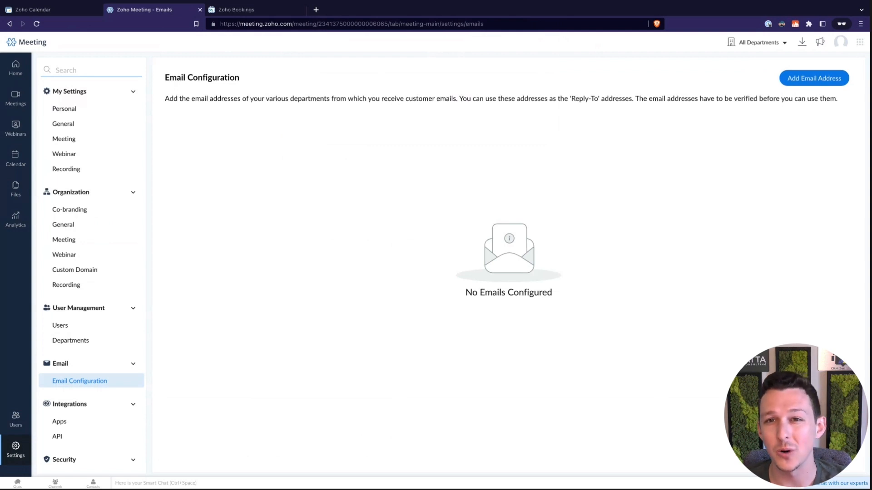
mouse_move(136, 349)
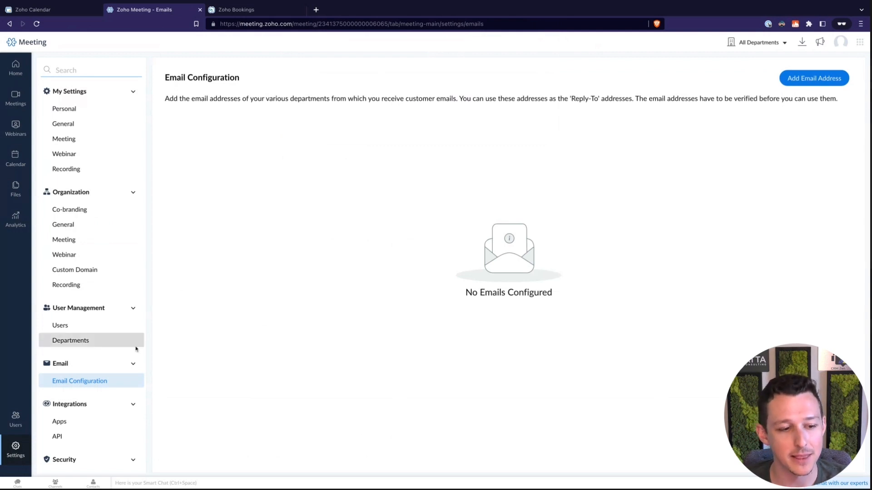